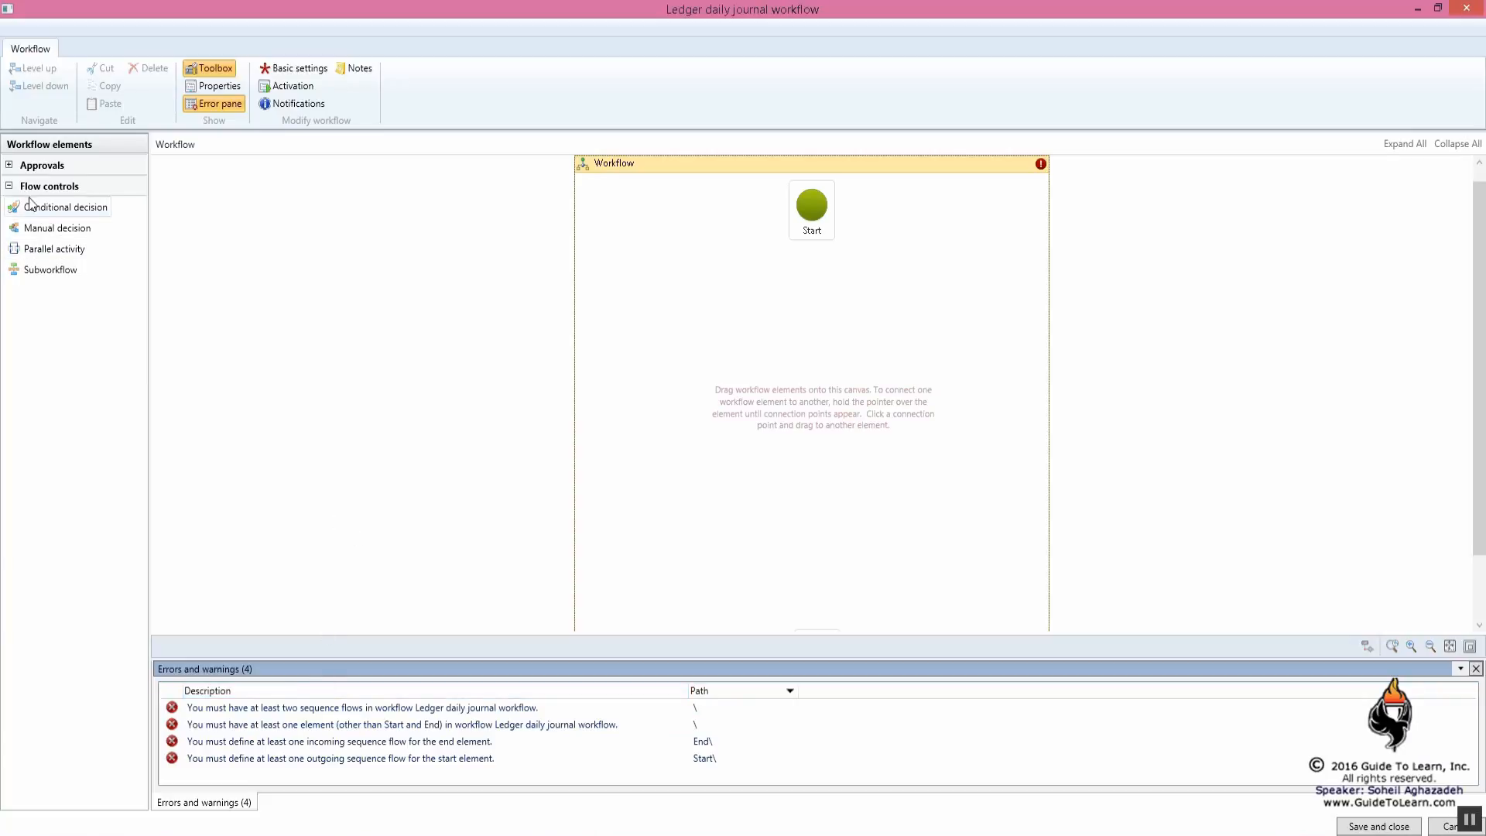
Step: Expand the Approvals group in the Workflow elements toolbox
{"action": "left_click", "coordinate": [42, 165]}
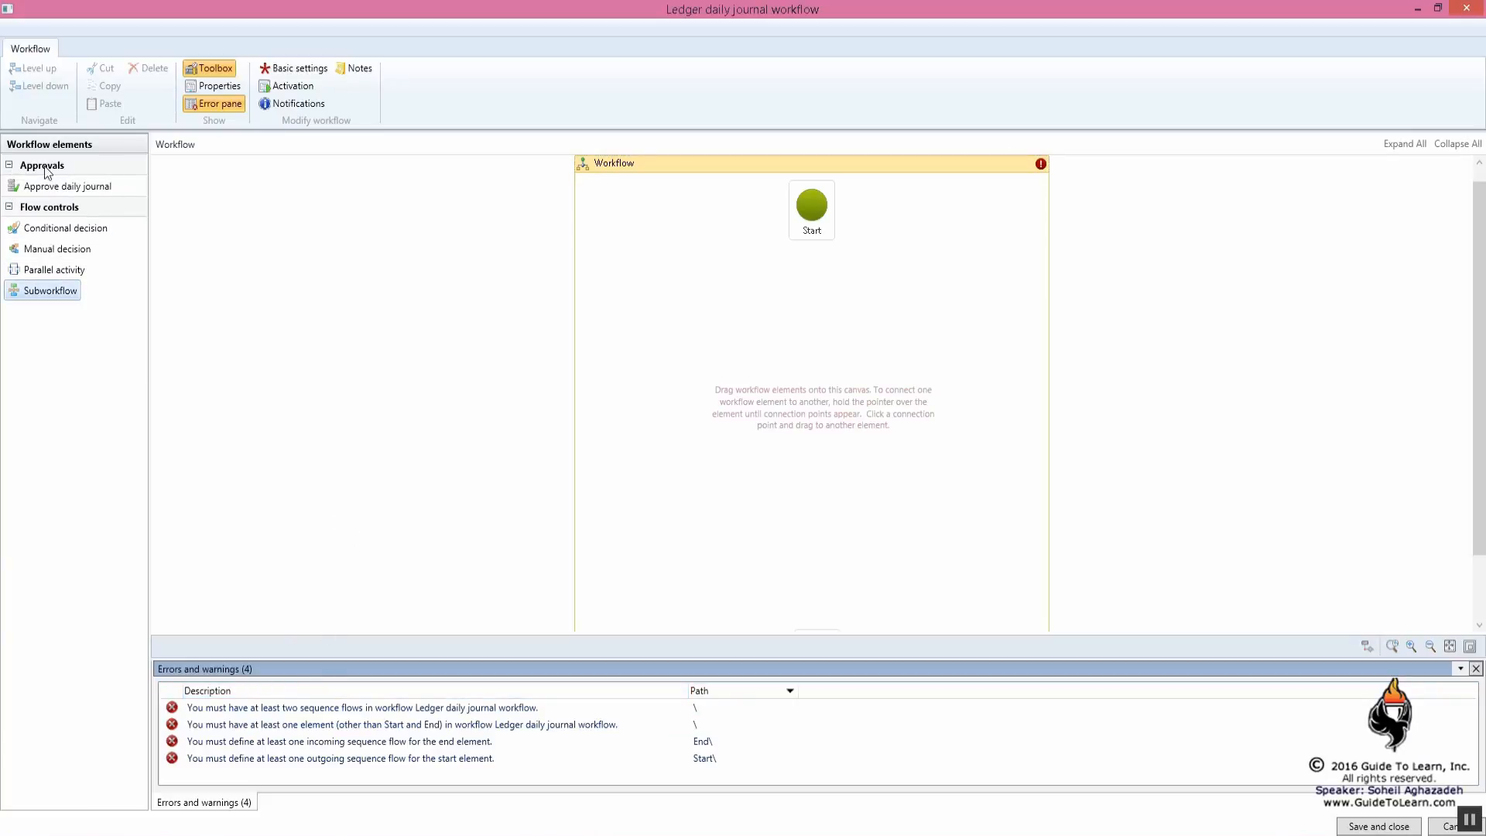
{"action": "mouse_move", "coordinate": [59, 186]}
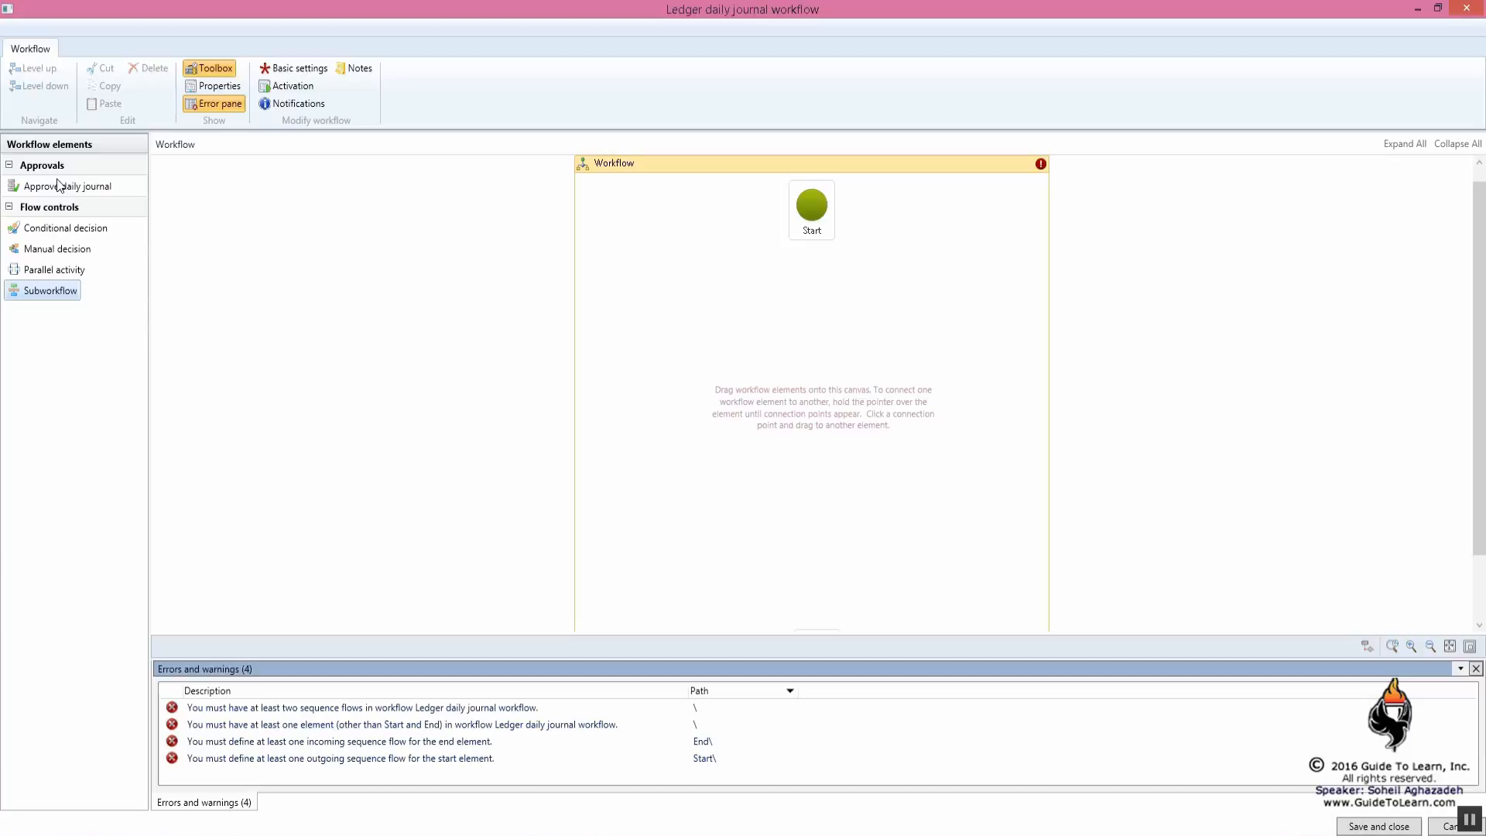
{"action": "mouse_move", "coordinate": [68, 185]}
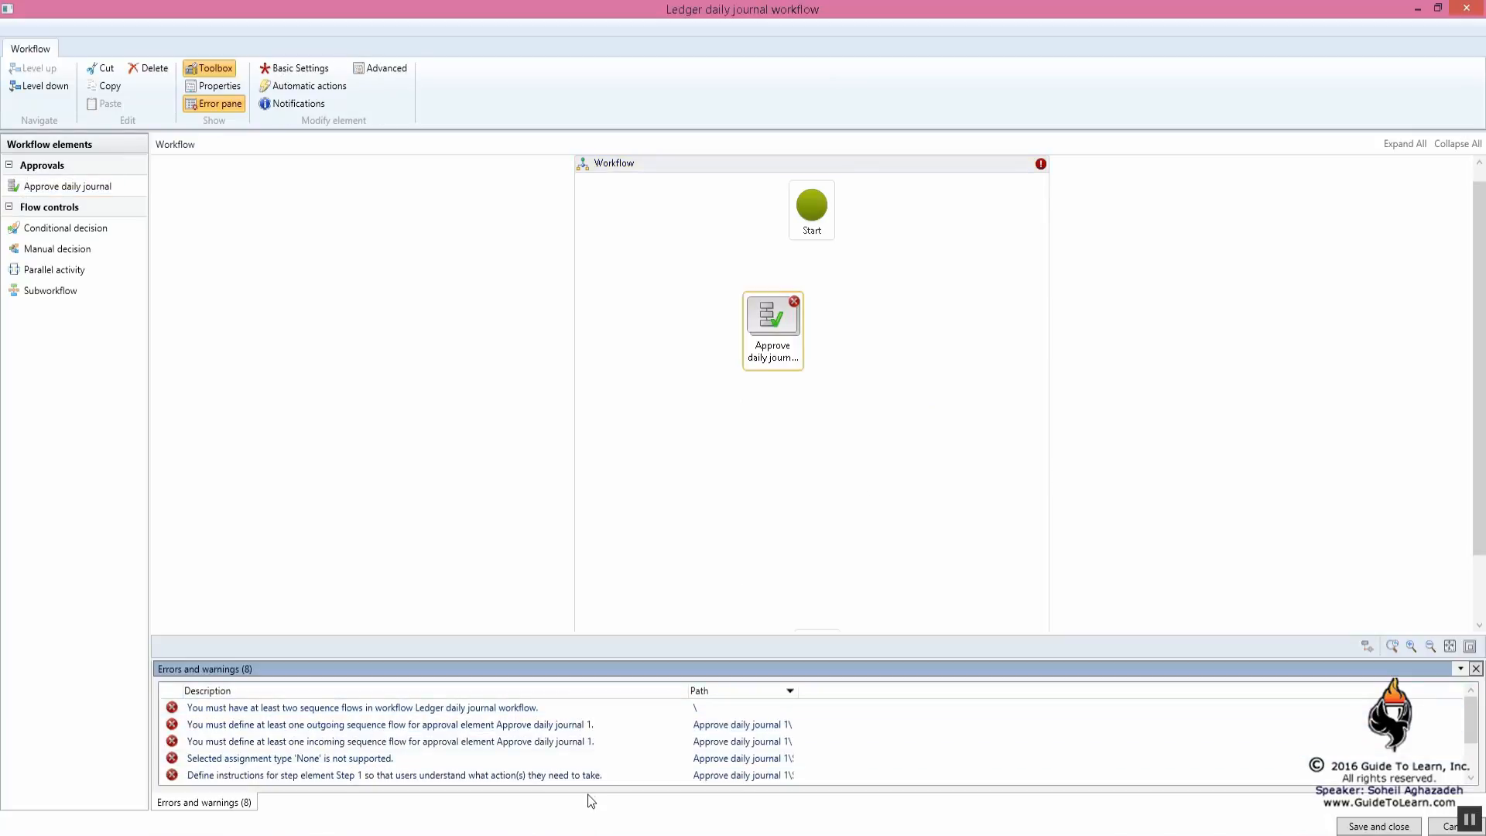
Step: Place Approve daily journal under Start, connect them, move End below, and zoom in
{"action": "left_click_drag", "start_coordinate": [772, 322], "coordinate": [804, 379]}
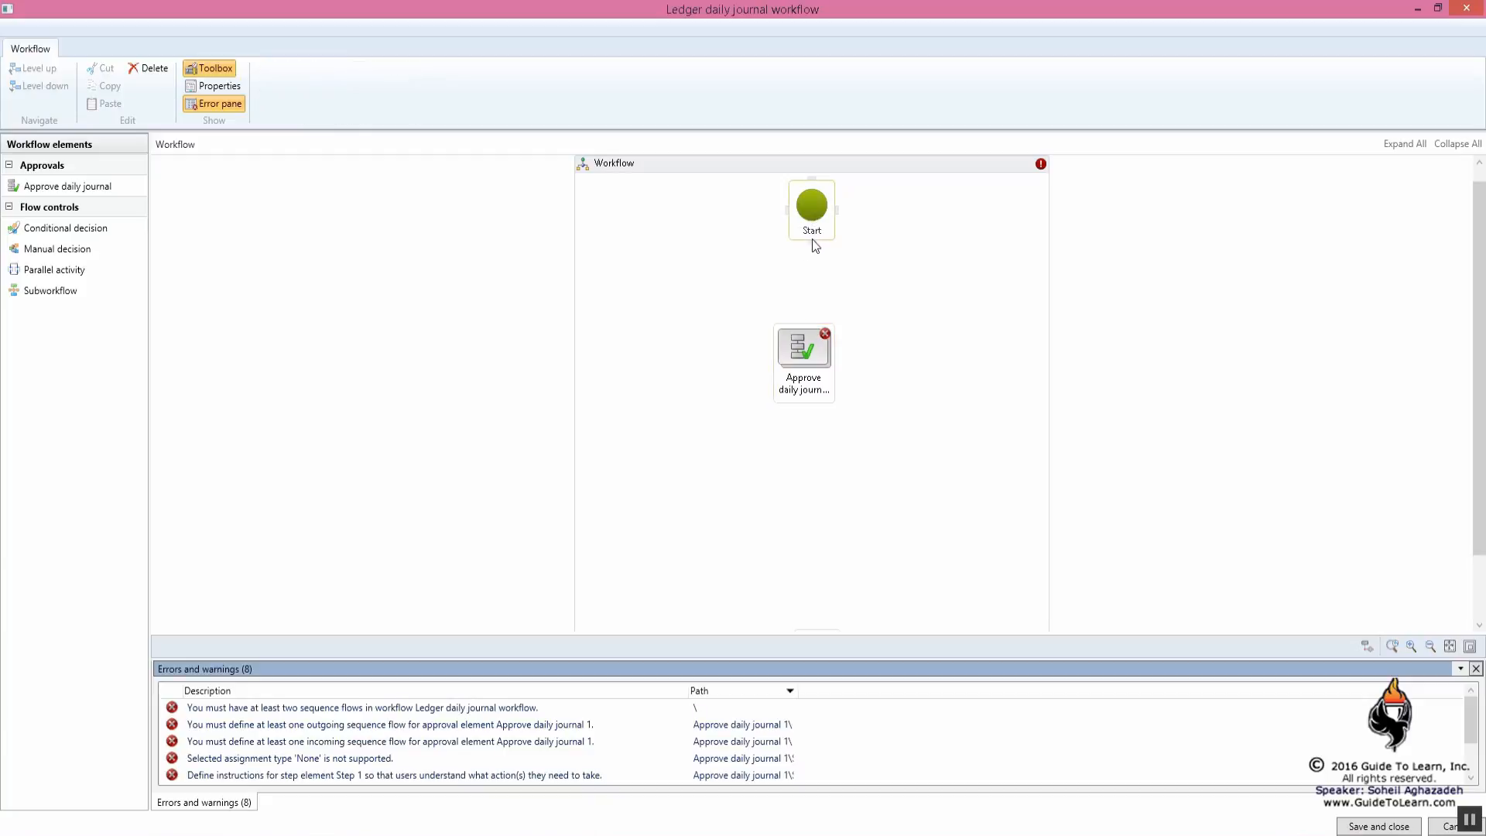
{"action": "left_click_drag", "start_coordinate": [811, 232], "coordinate": [801, 337]}
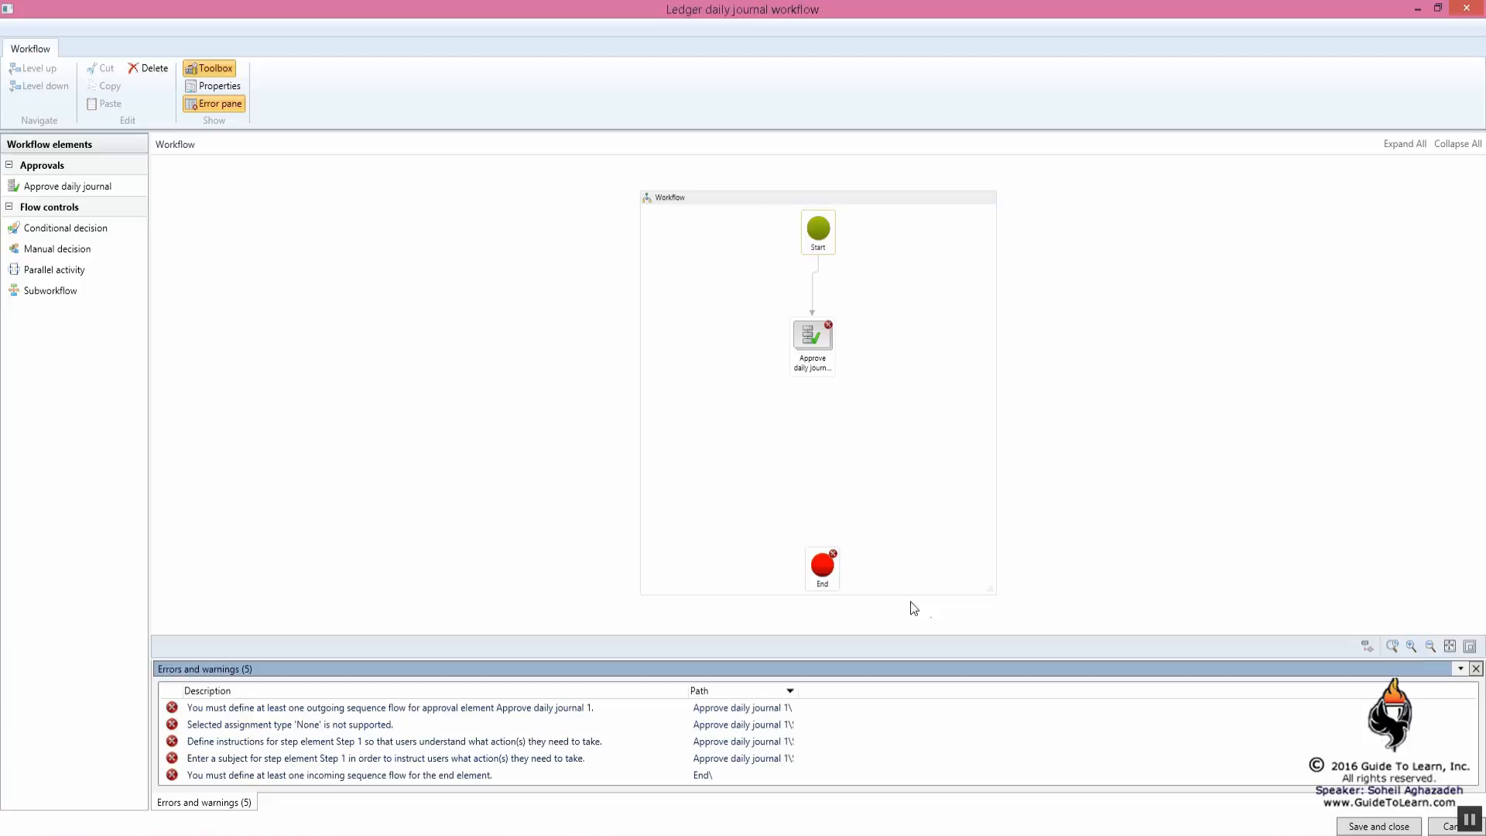
{"action": "left_click_drag", "start_coordinate": [822, 569], "coordinate": [818, 466]}
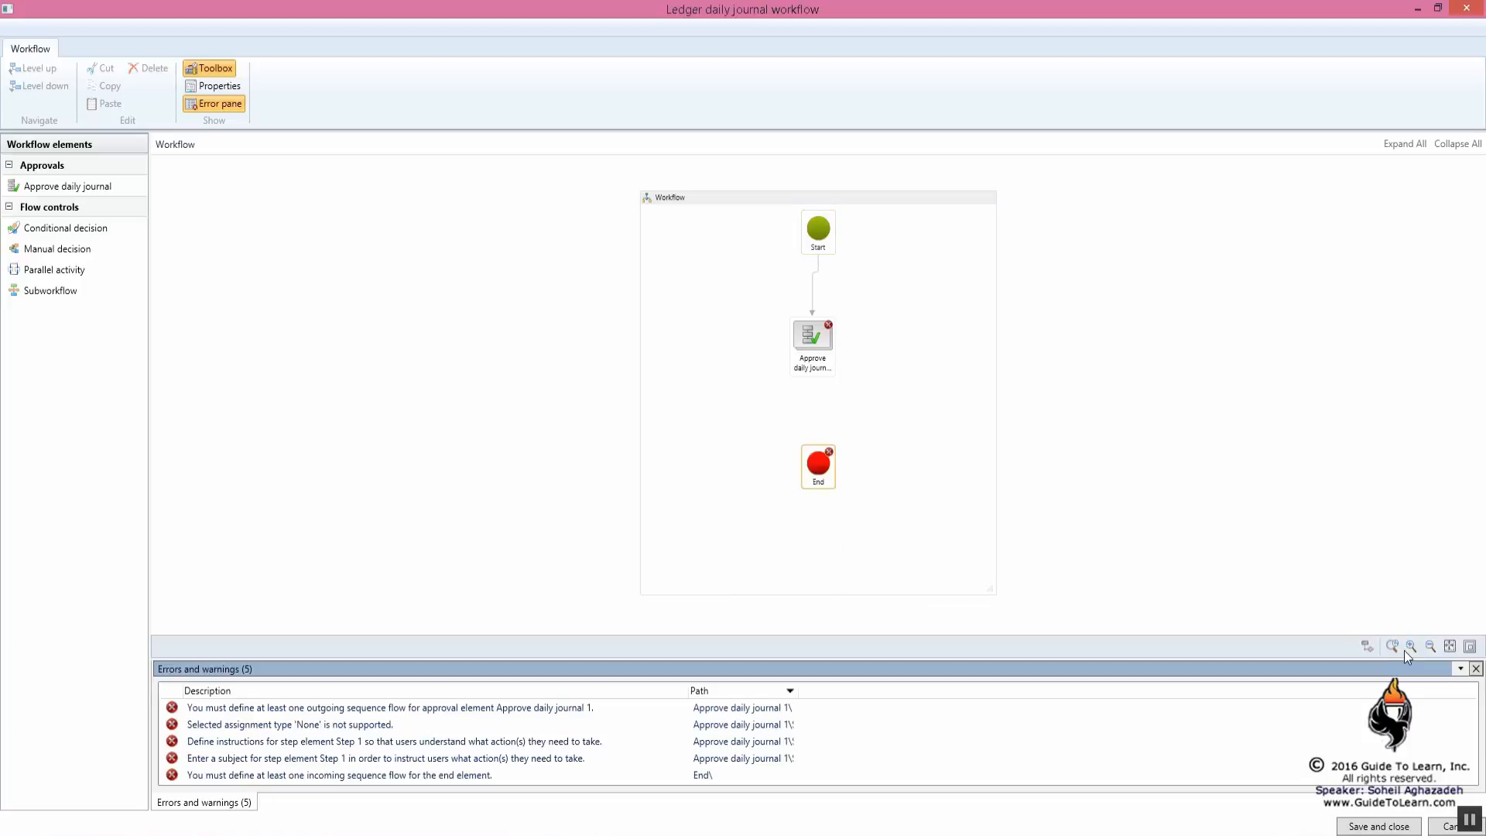
{"action": "left_click", "coordinate": [811, 364]}
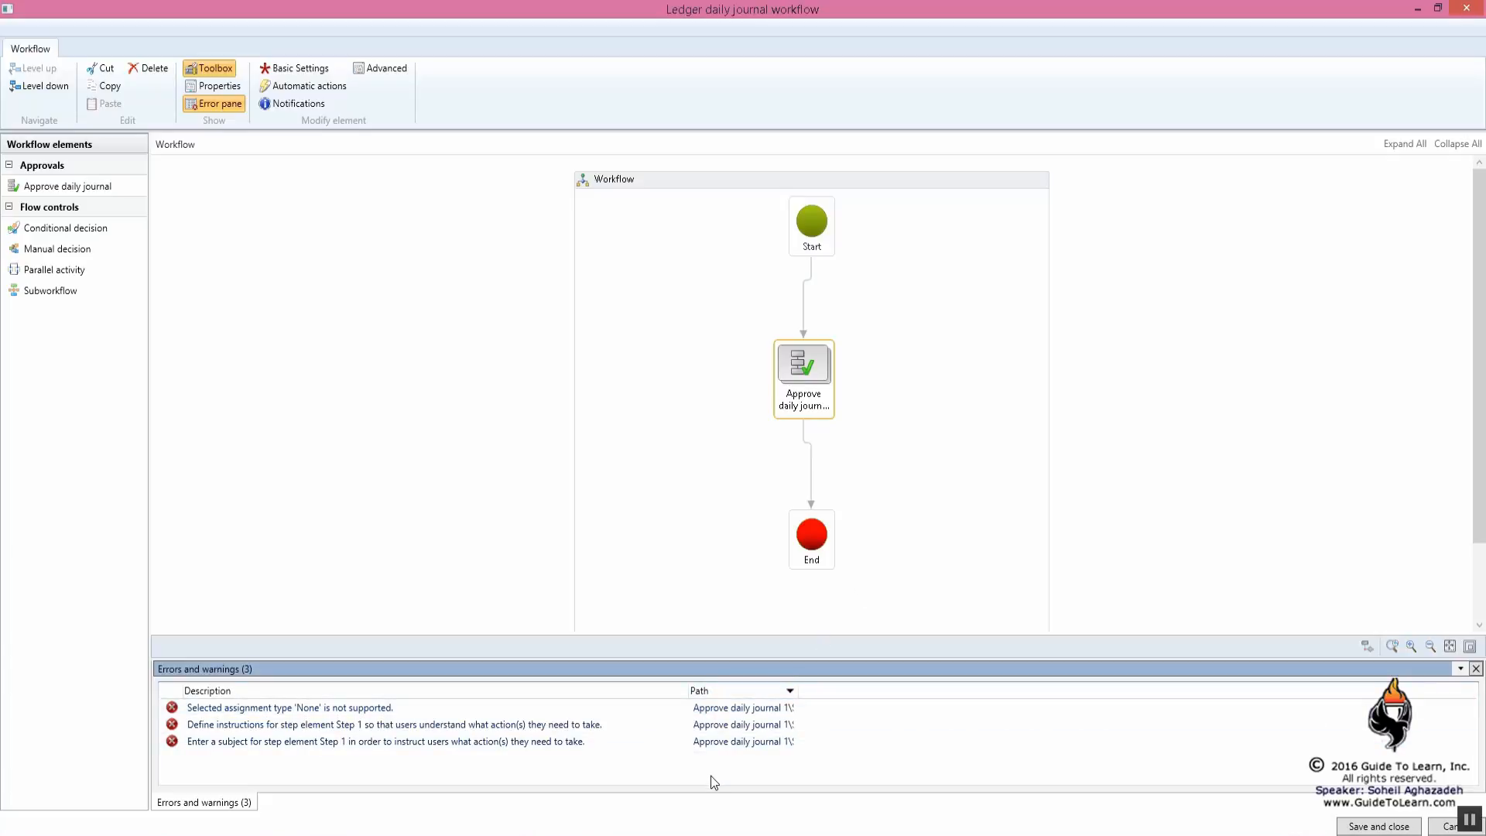
Step: Open Step 1 of Approve daily journal and set its assignment type to User
{"action": "double_click", "coordinate": [803, 363]}
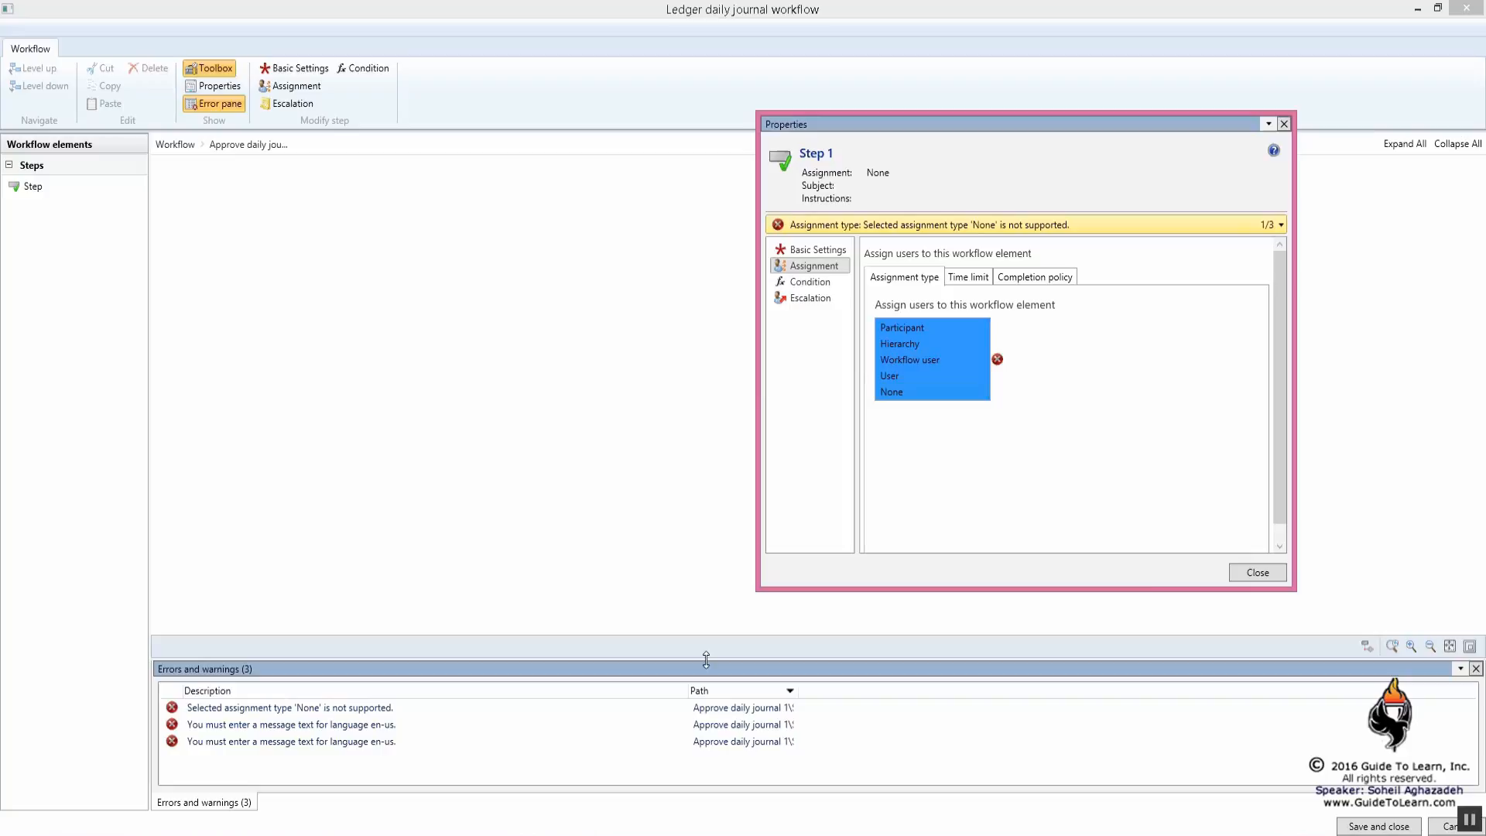
{"action": "mouse_move", "coordinate": [912, 375]}
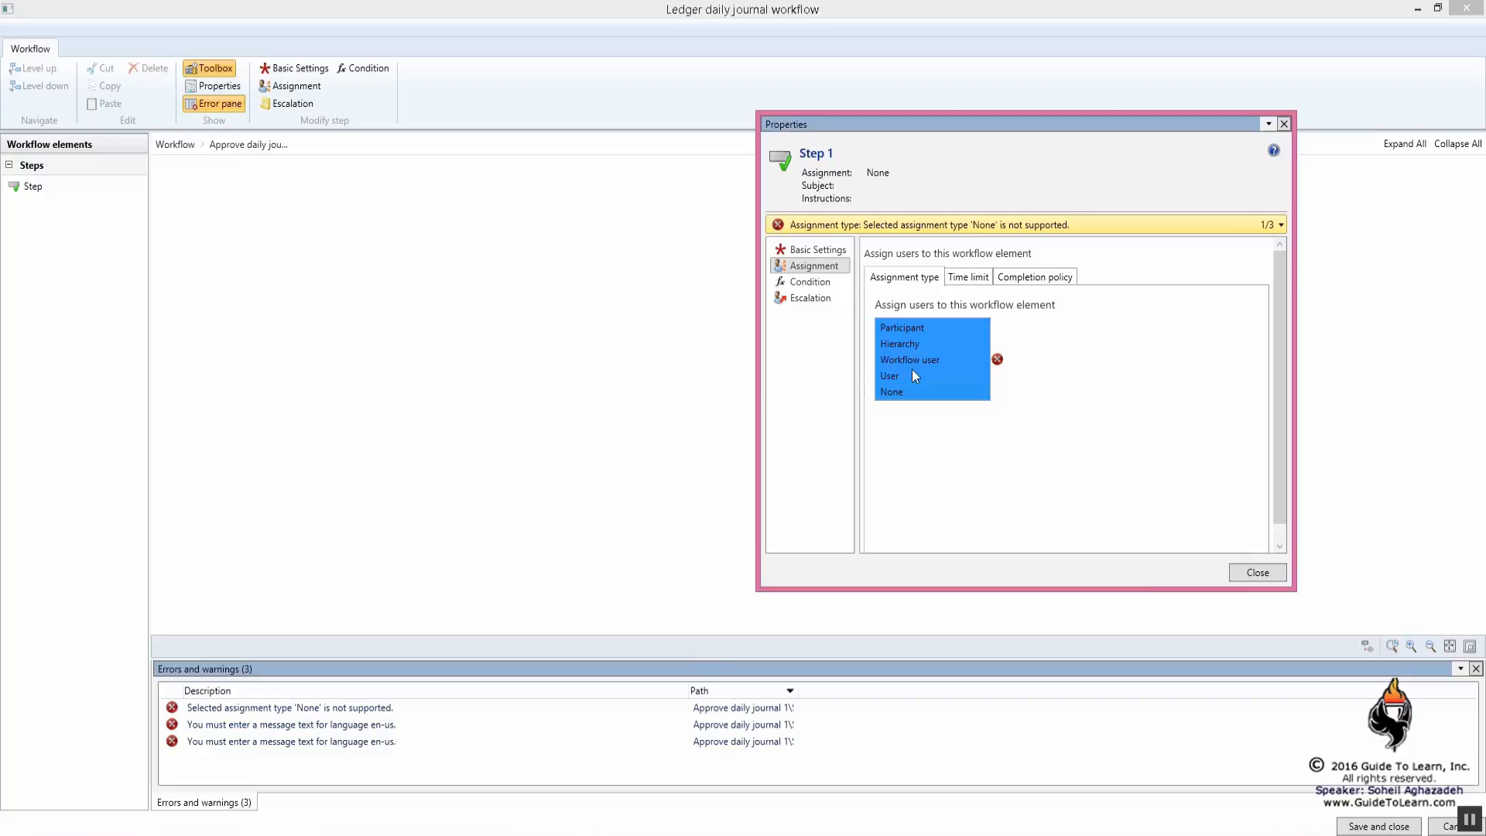
{"action": "left_click", "coordinate": [901, 327]}
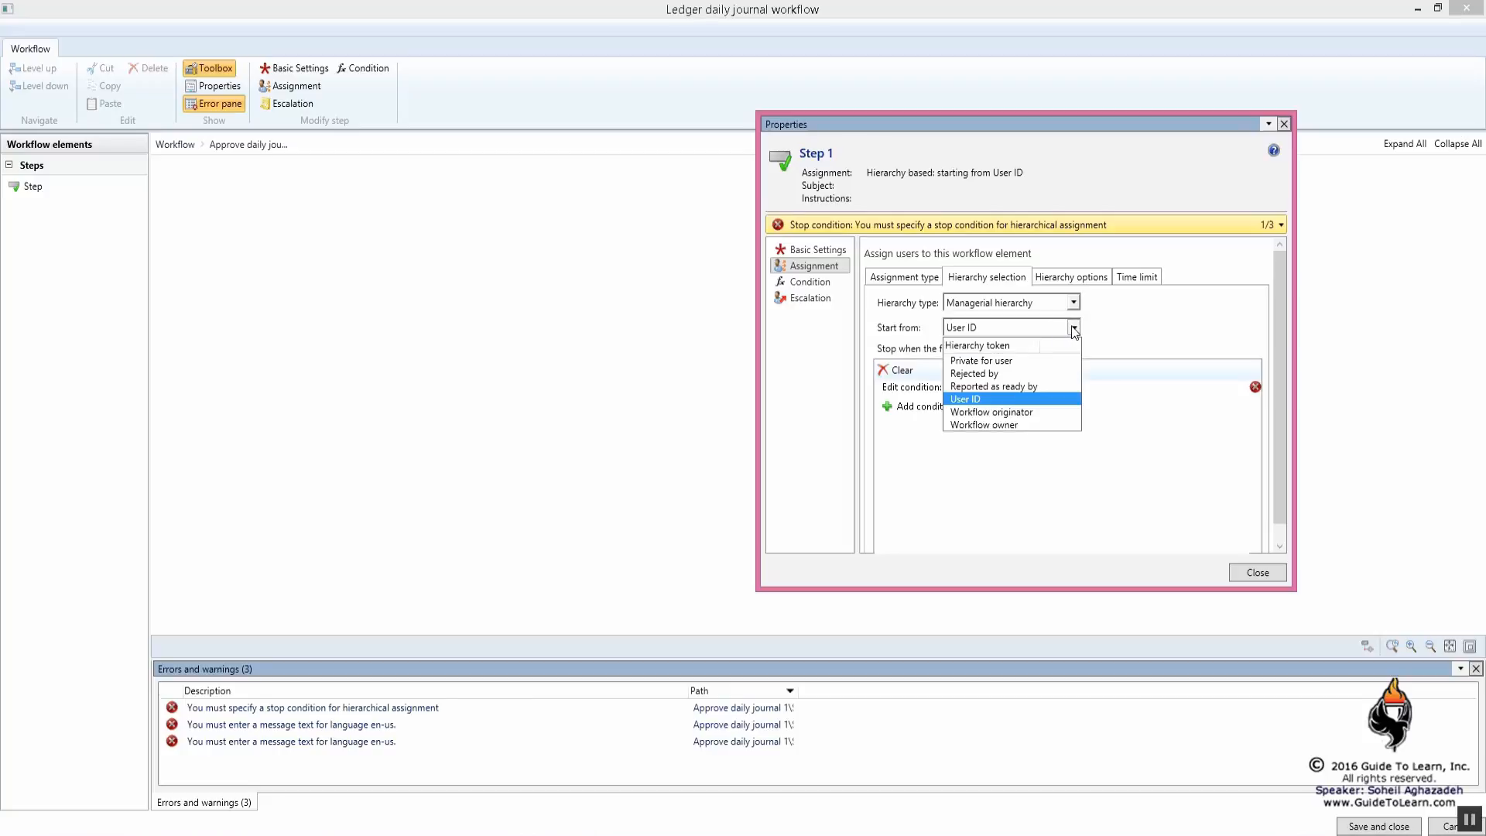
{"action": "left_click", "coordinate": [1074, 302]}
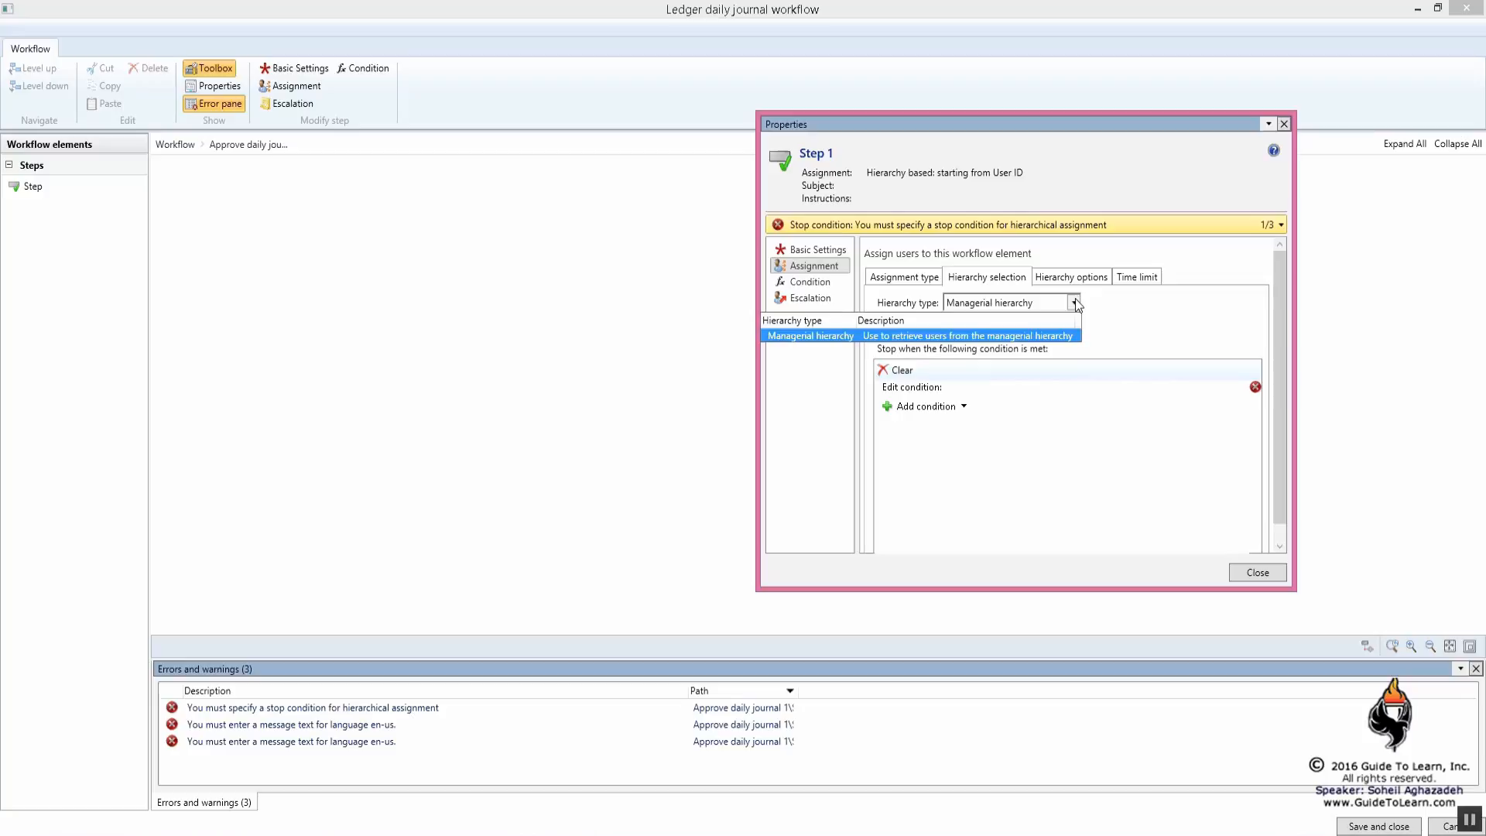
{"action": "left_click", "coordinate": [810, 335]}
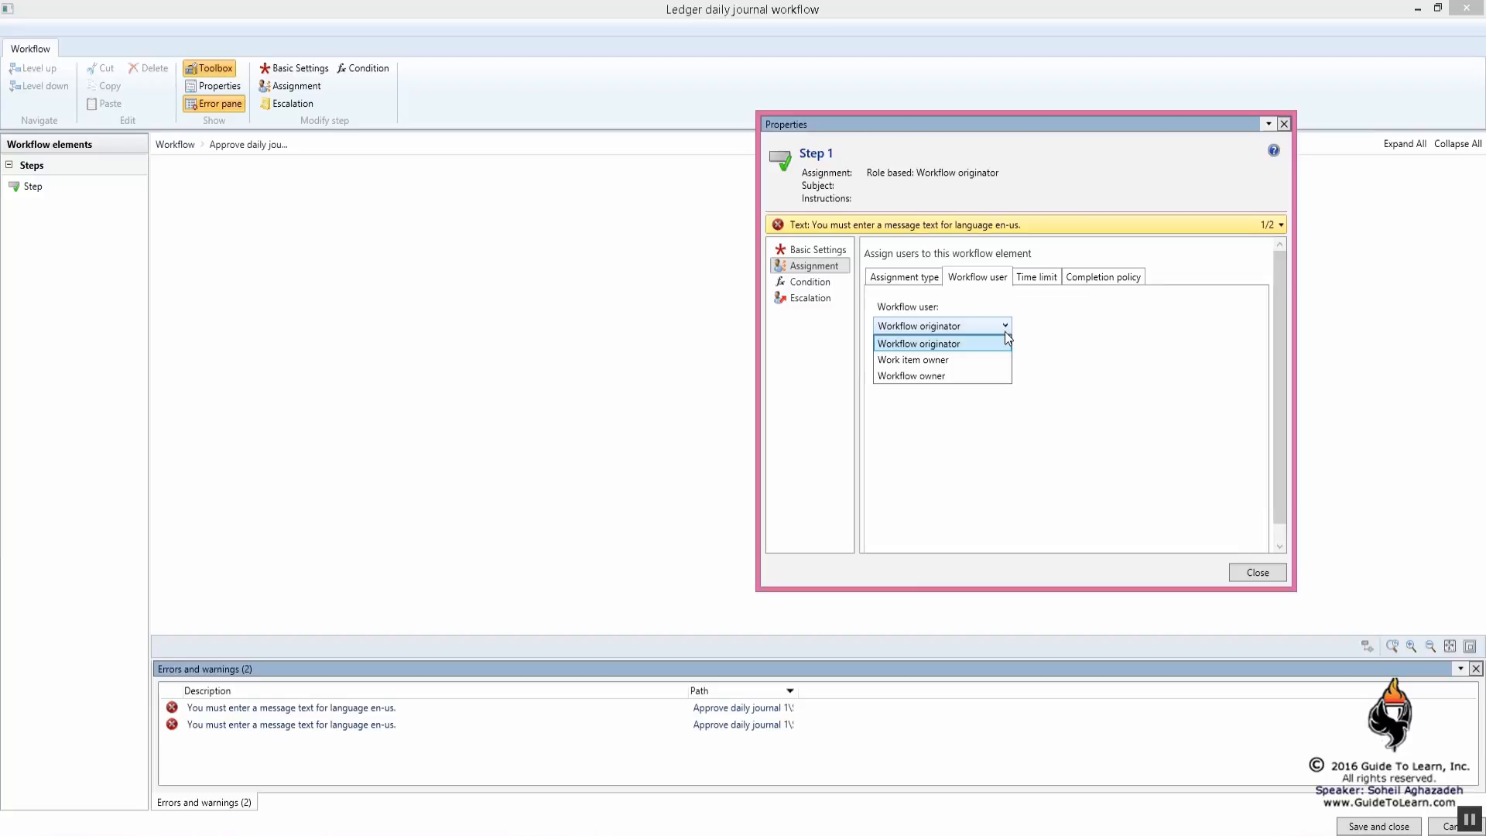
{"action": "left_click", "coordinate": [916, 343]}
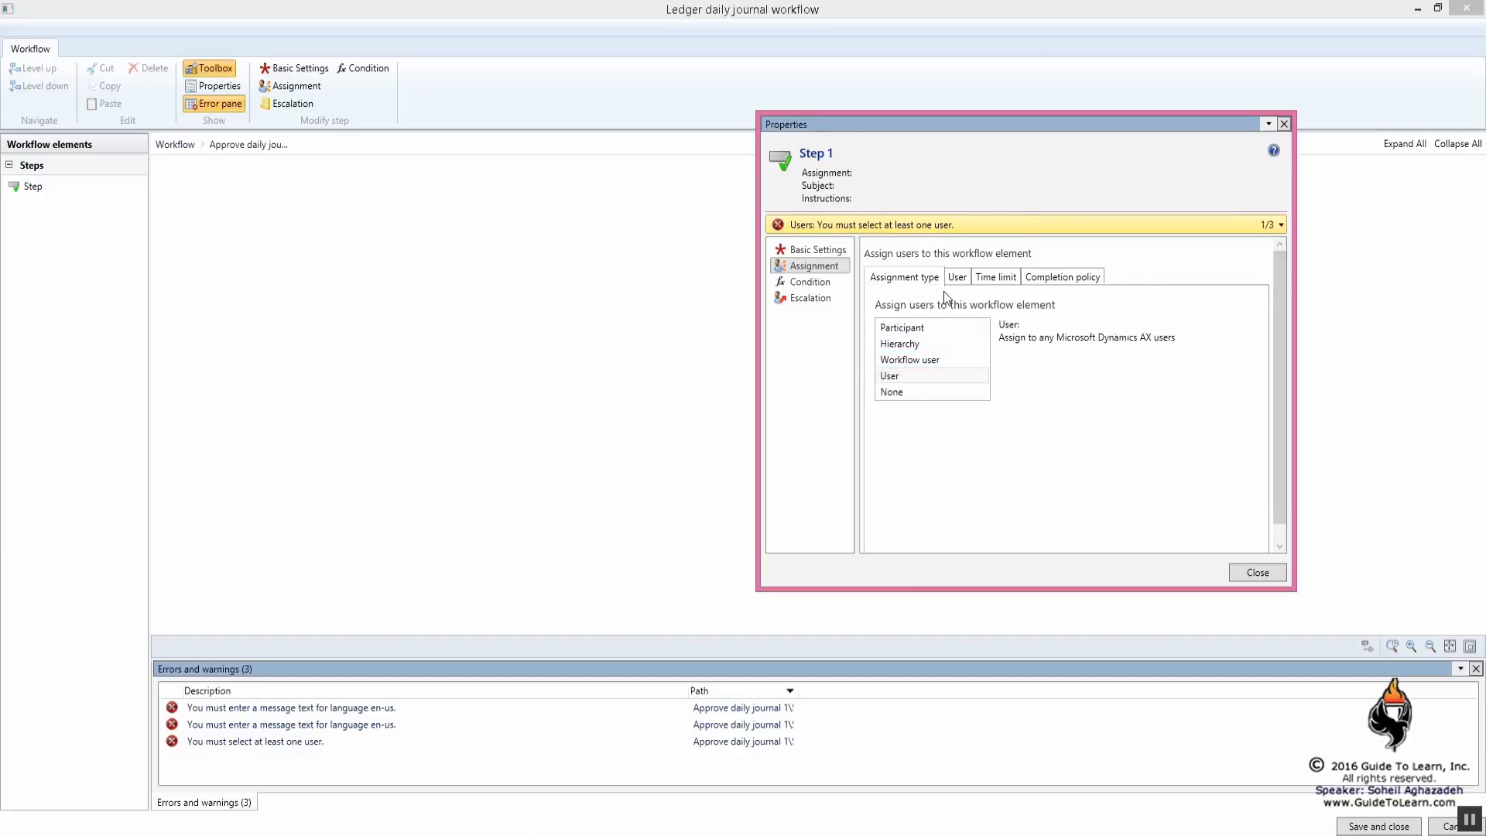
Step: Add Admin to Step 1's selected users and show Basic Settings
{"action": "left_click", "coordinate": [956, 275]}
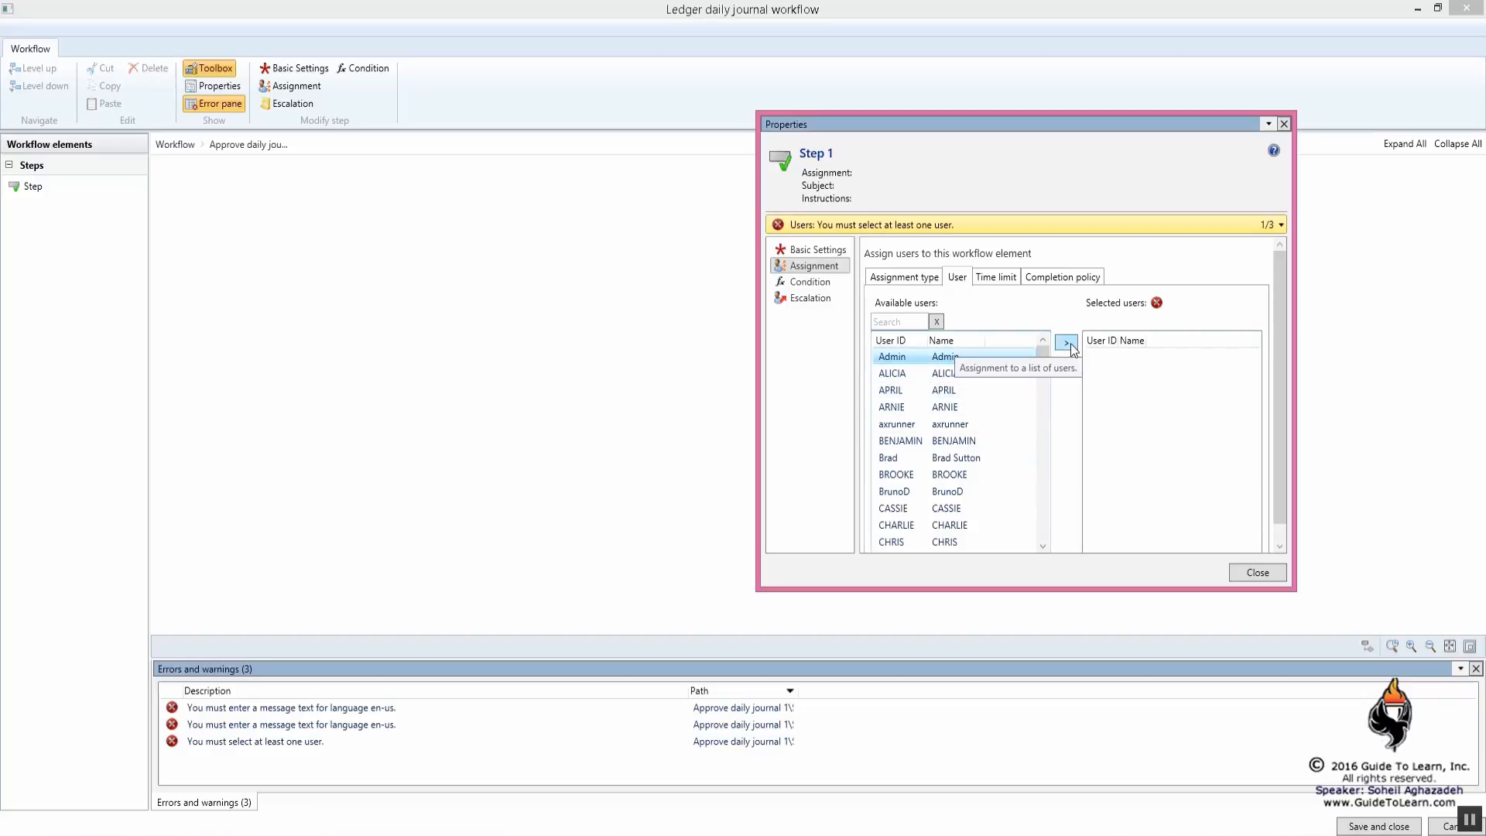
{"action": "left_click", "coordinate": [1067, 343]}
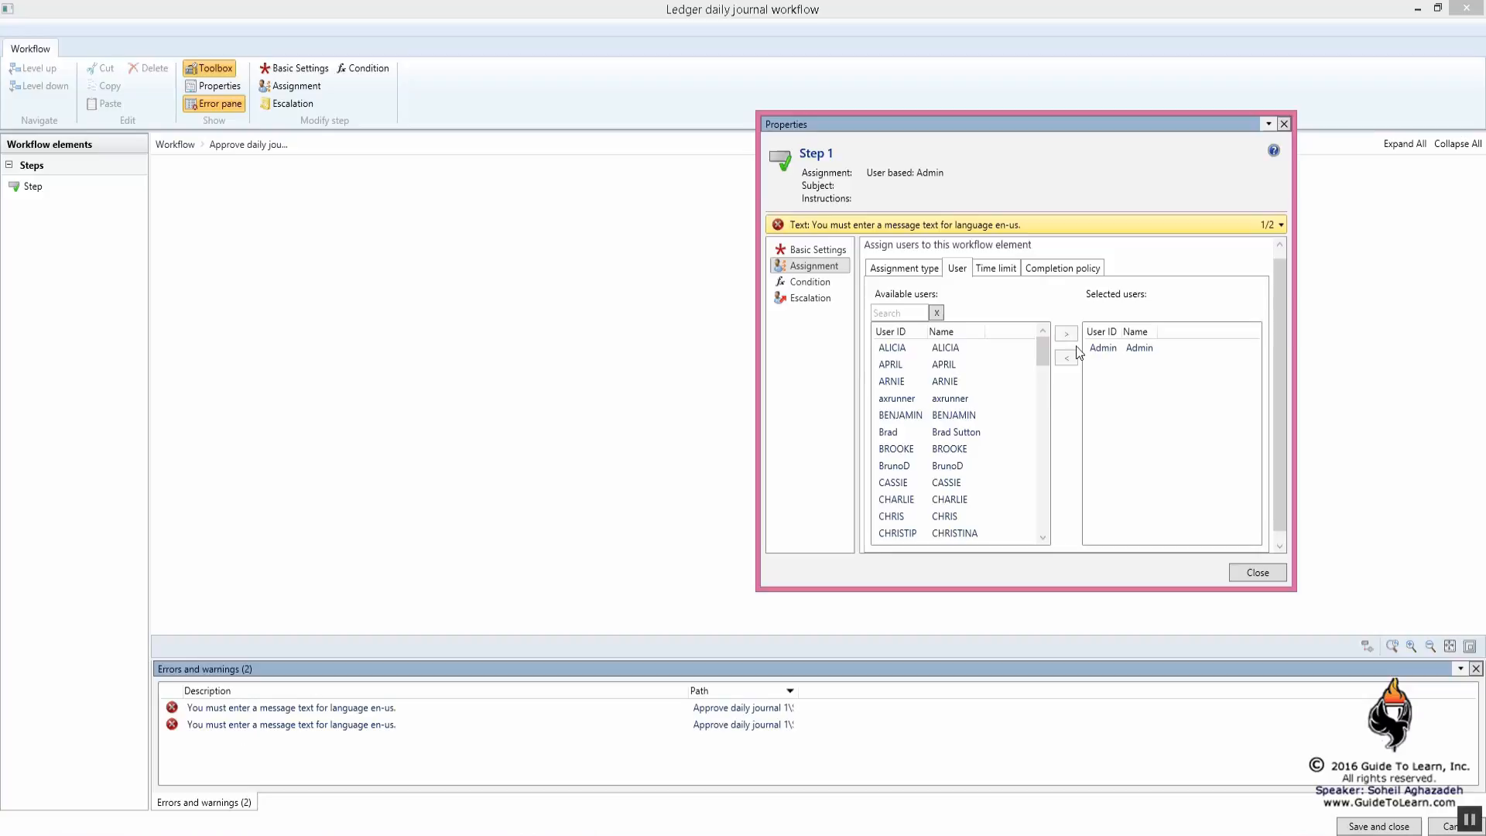
{"action": "mouse_move", "coordinate": [1067, 358]}
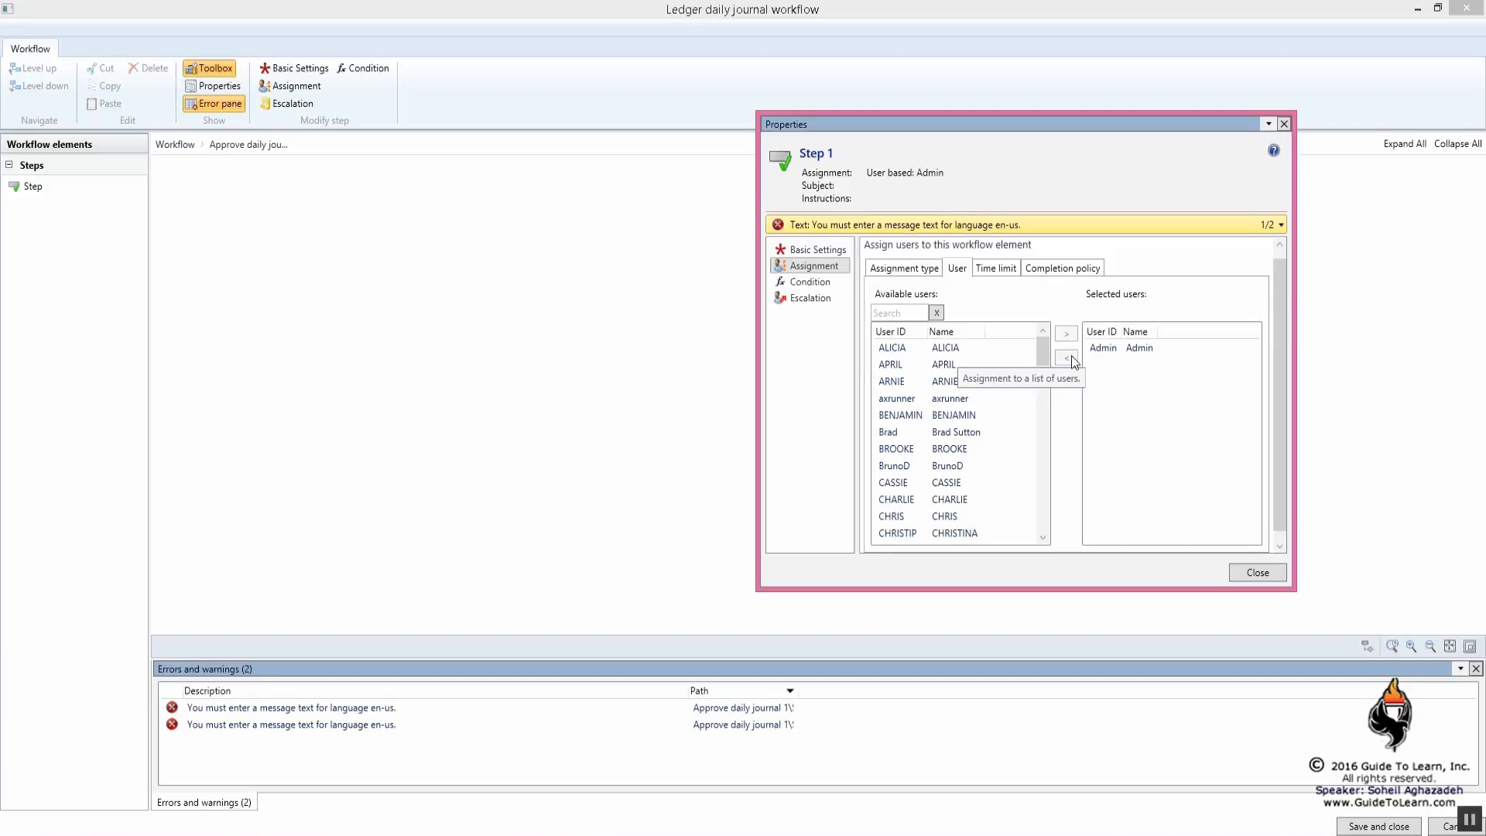
{"action": "left_click", "coordinate": [815, 249]}
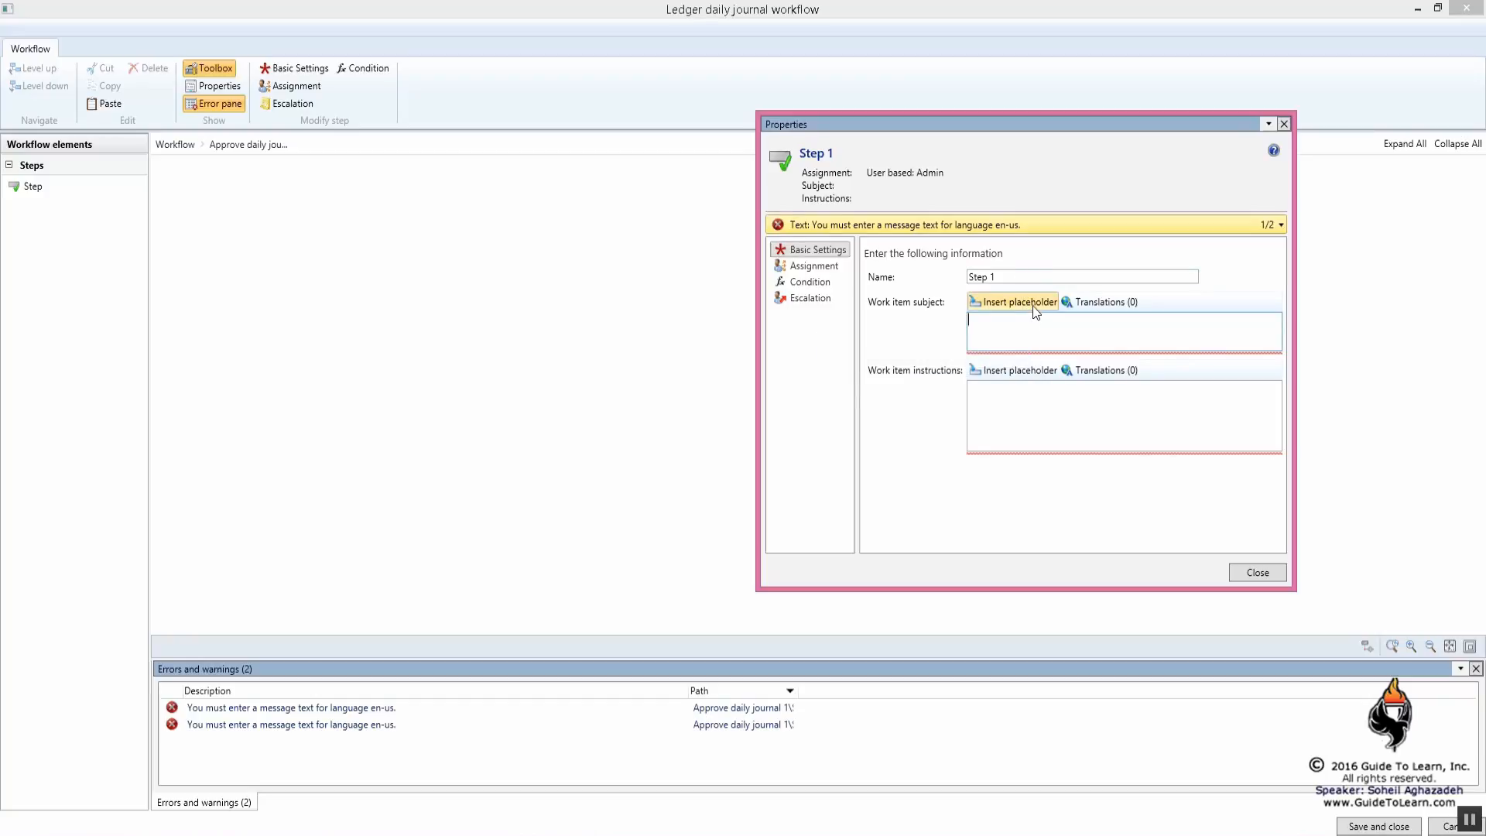
Step: View the subject placeholders, then enter 'Approval of' as the work item subject
{"action": "left_click", "coordinate": [1017, 301]}
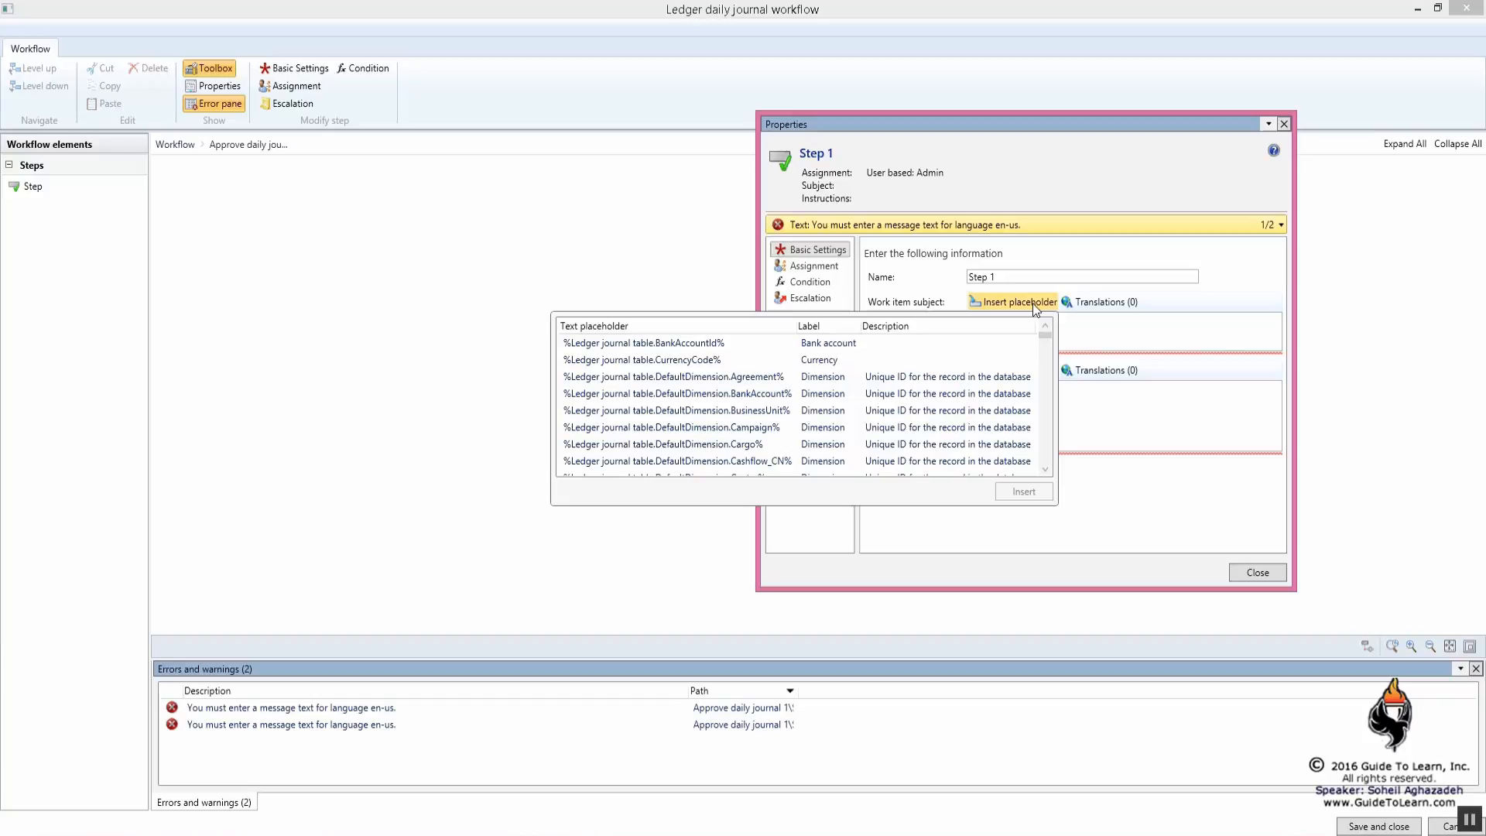
{"action": "type", "text": "Approval of"}
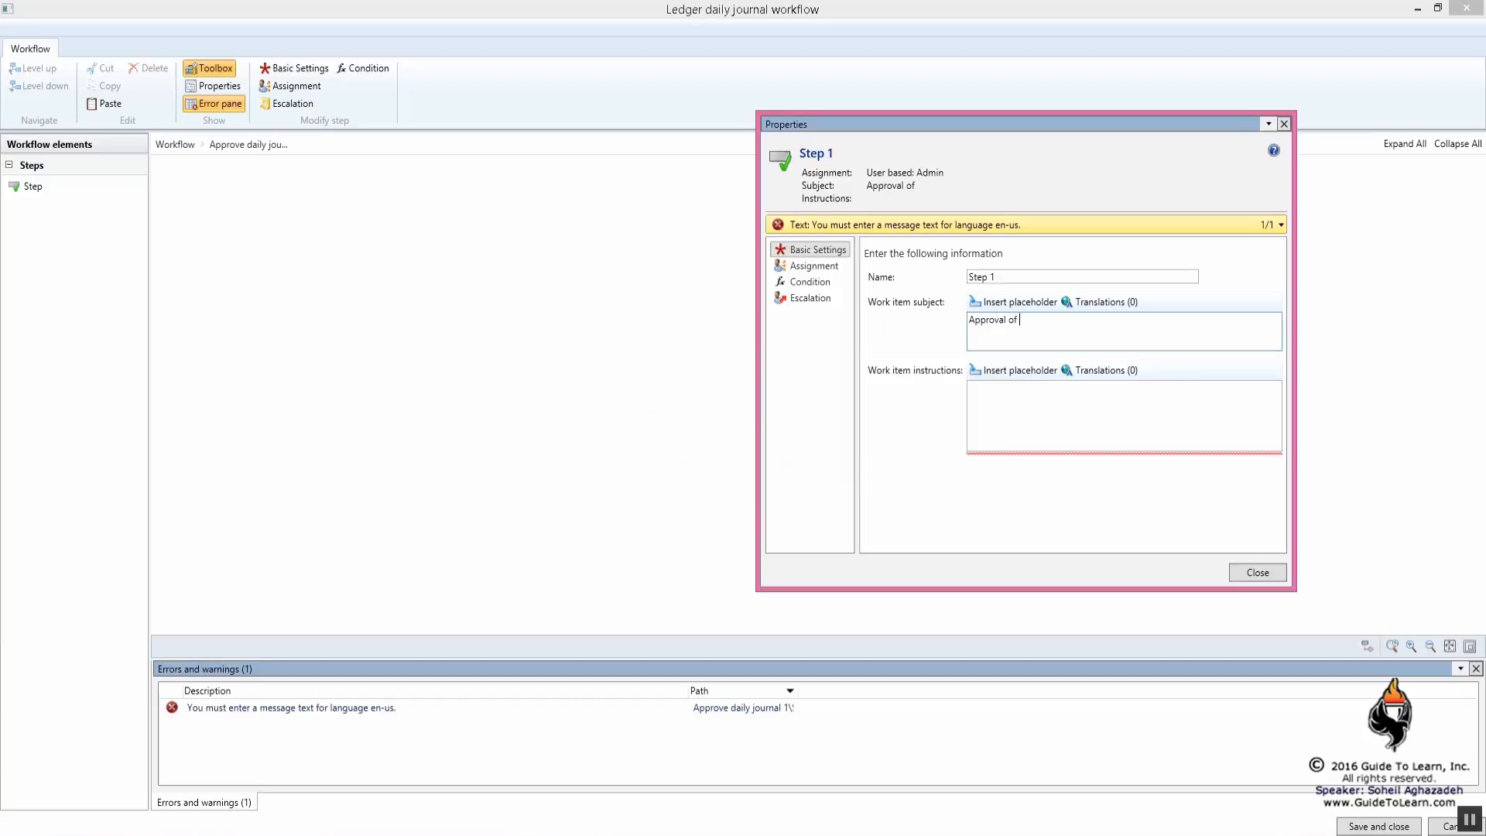